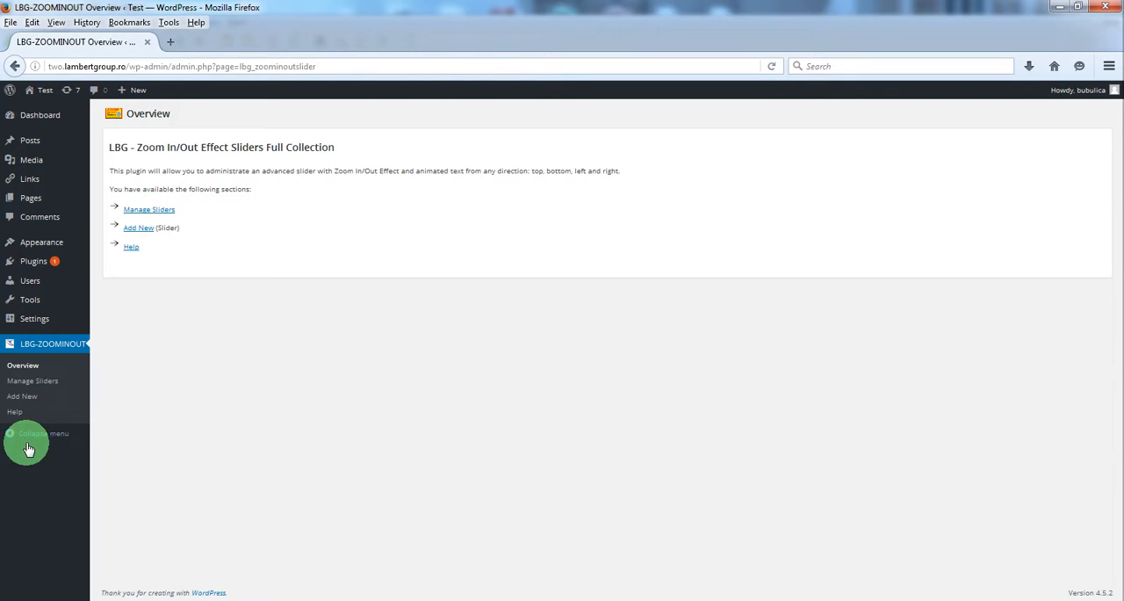
mouse_move(42, 381)
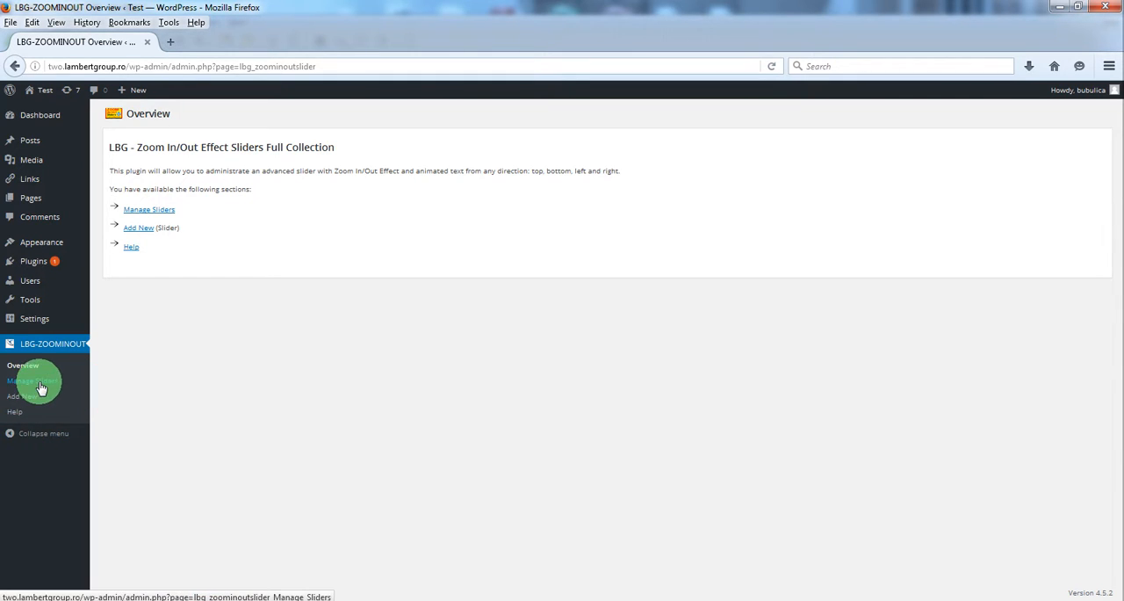
From Manage Sliders, load the settings of the FullScreen Opportune slider
click(31, 381)
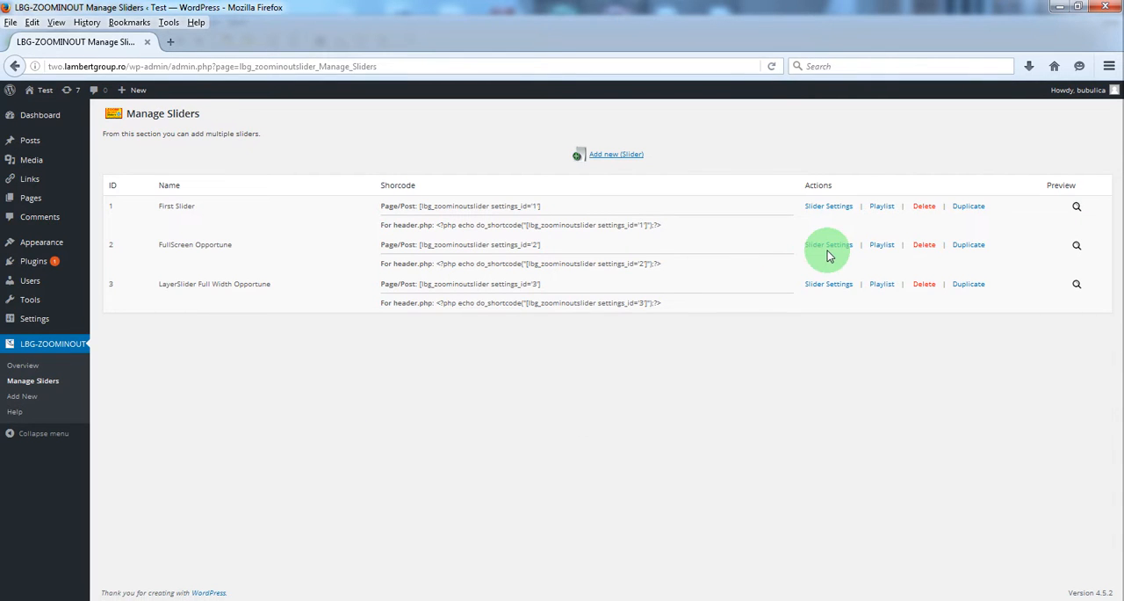
click(829, 244)
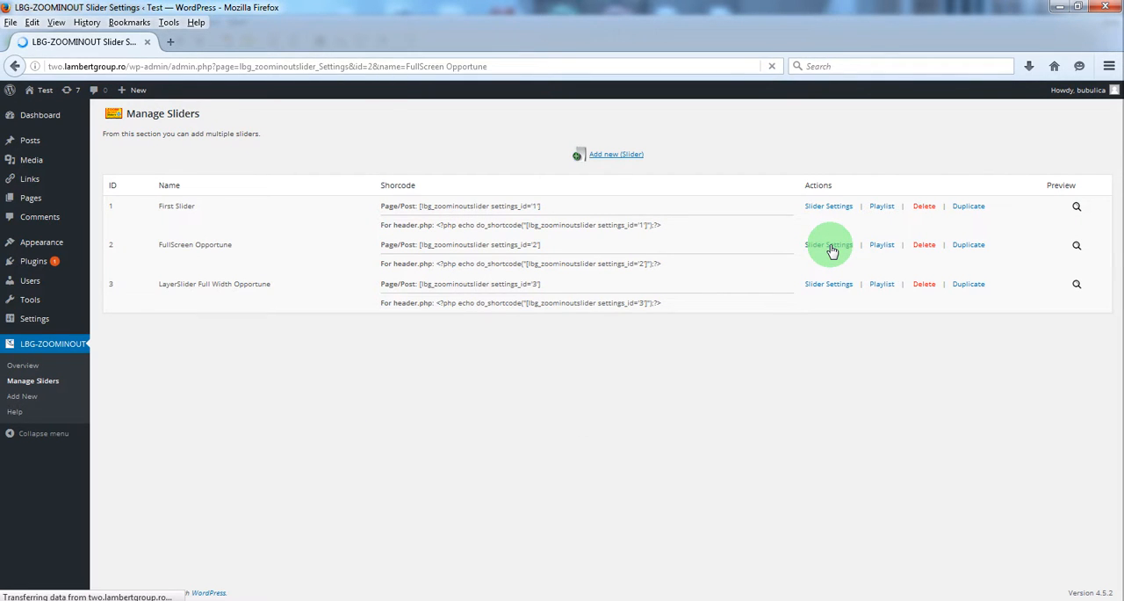
Review the FullScreen Opportune general settings, checking the 1920 px width and 1200 px height
click(829, 244)
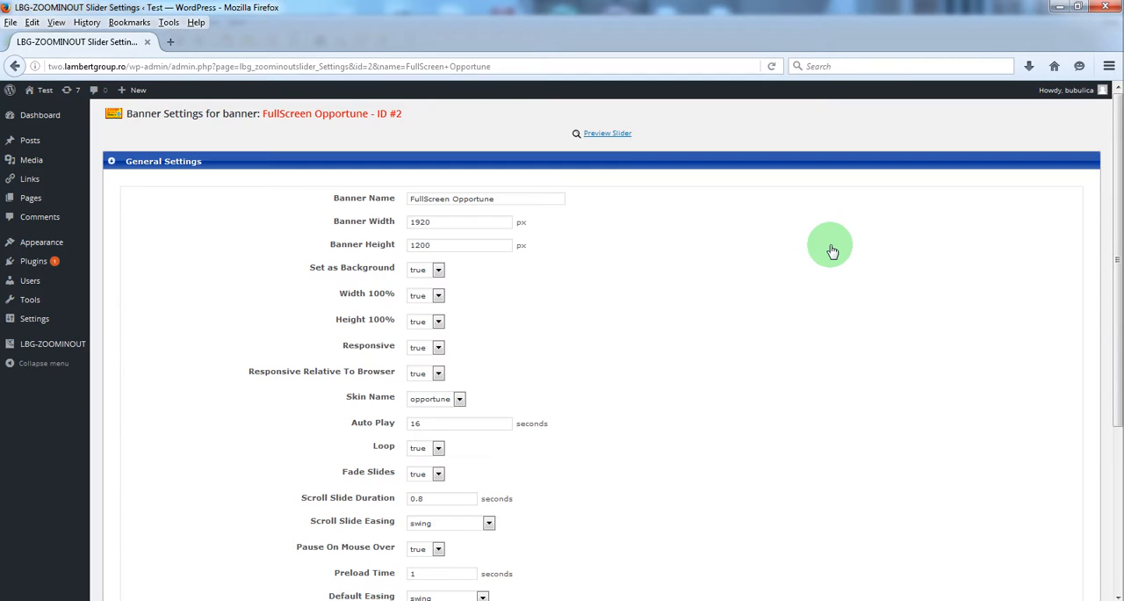
click(458, 221)
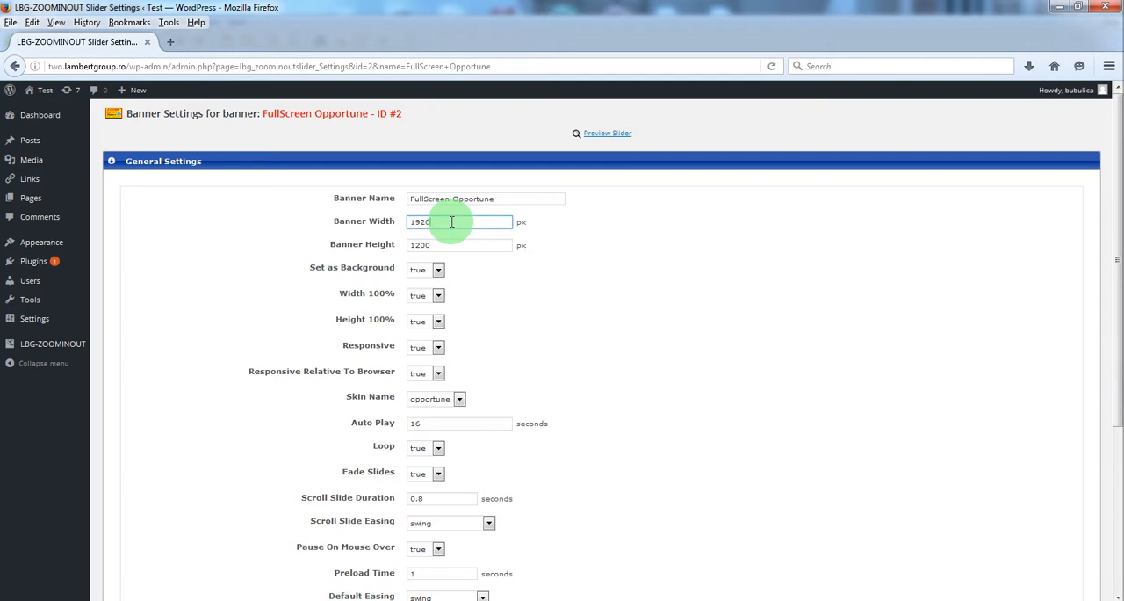
click(457, 244)
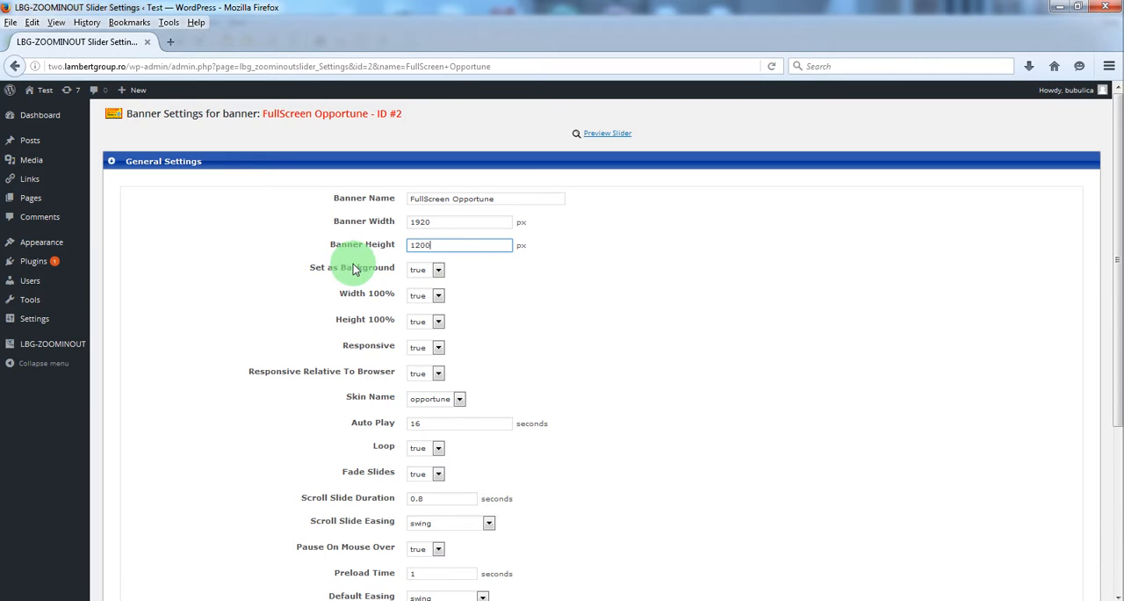
mouse_move(378, 320)
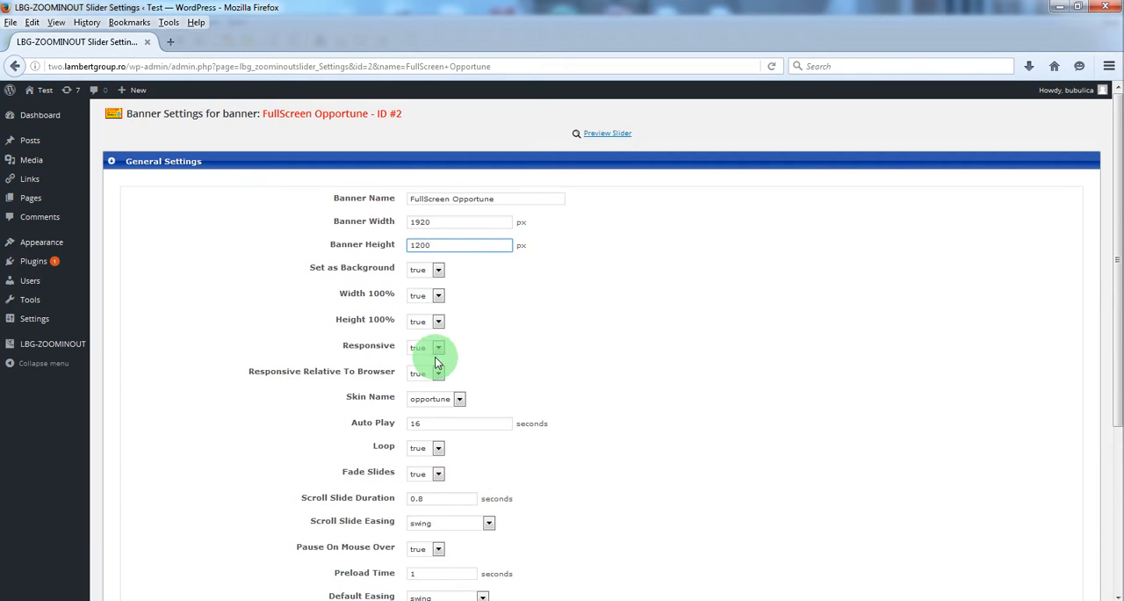
Expand Controllers Settings and review the navigation and thumbs options
scroll(down, 3)
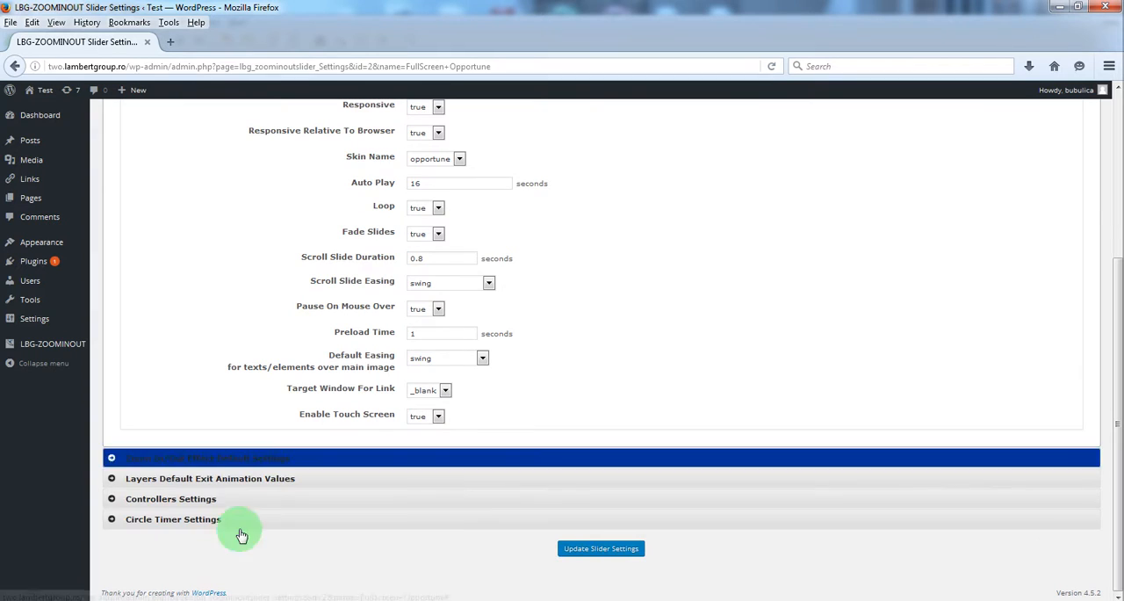
click(170, 499)
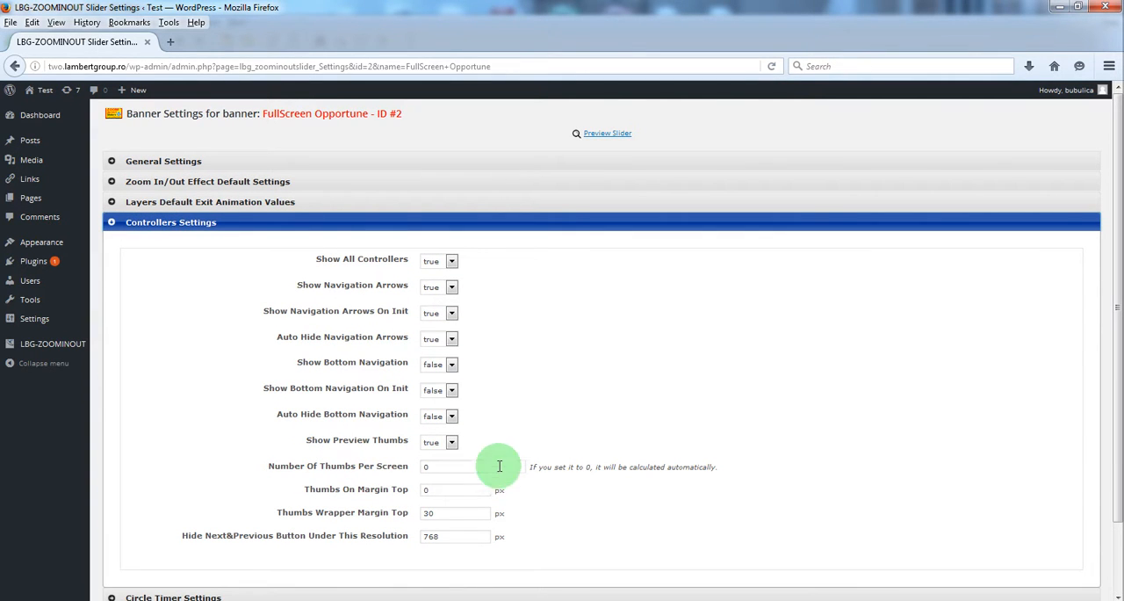
mouse_move(475, 408)
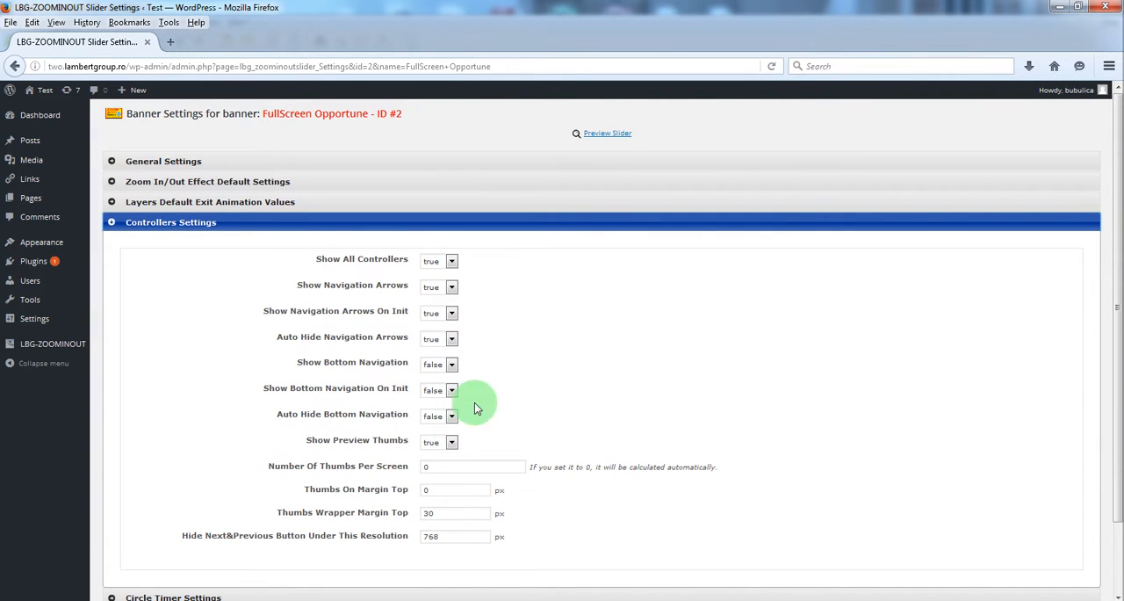
mouse_move(450, 439)
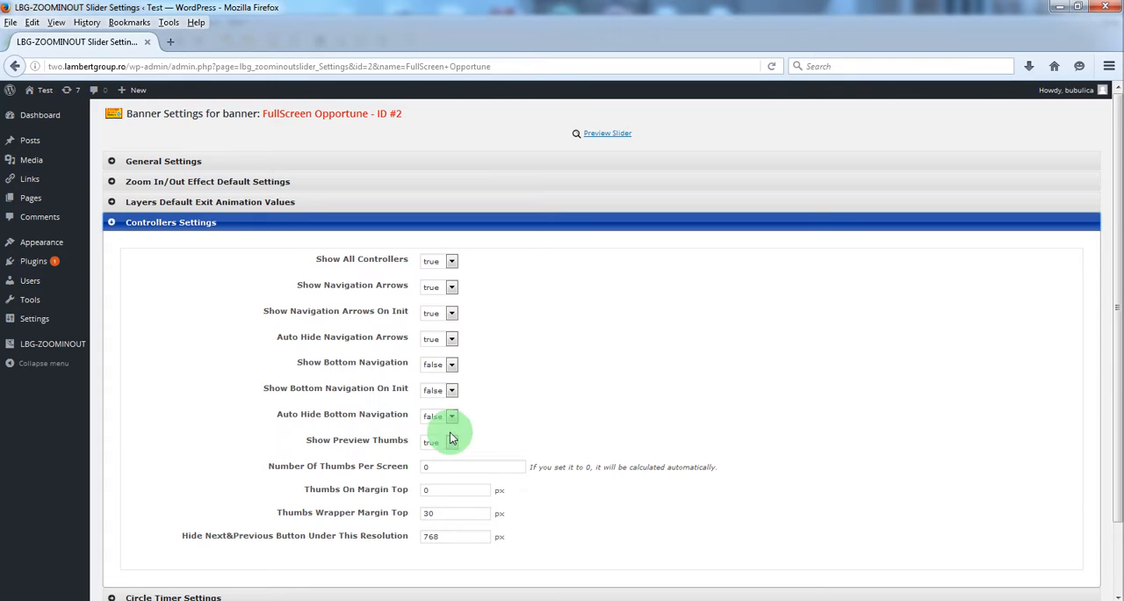
click(453, 513)
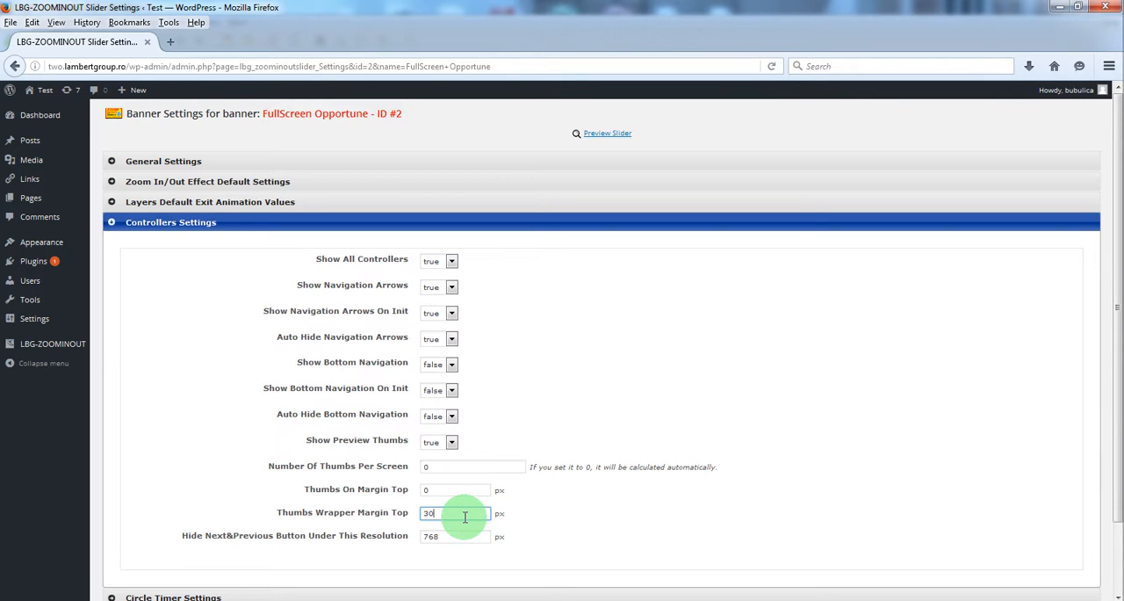
mouse_move(607, 134)
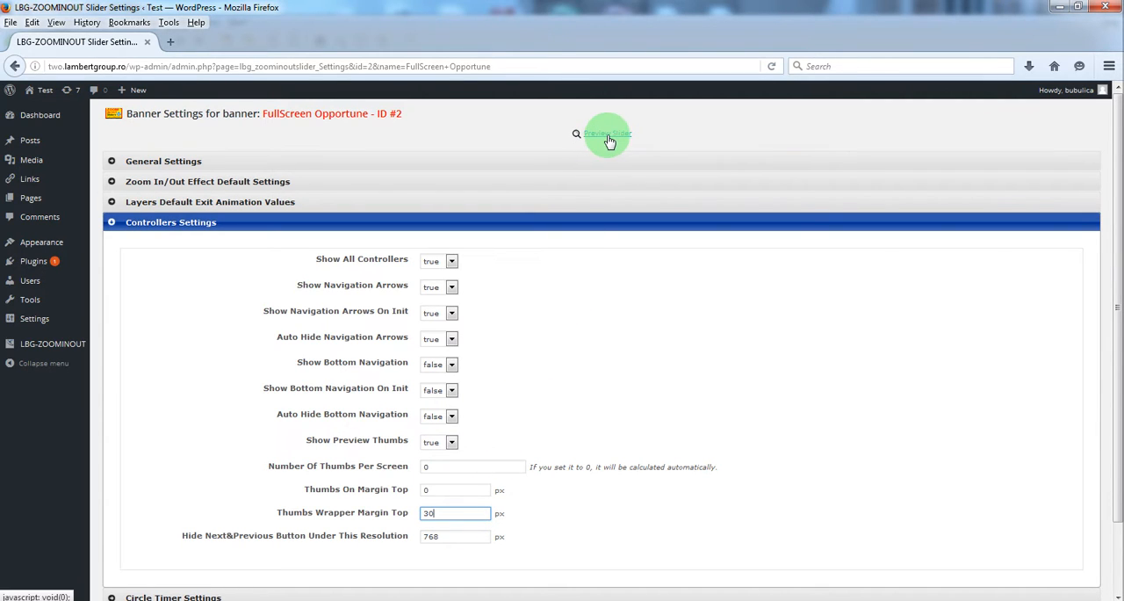
click(608, 133)
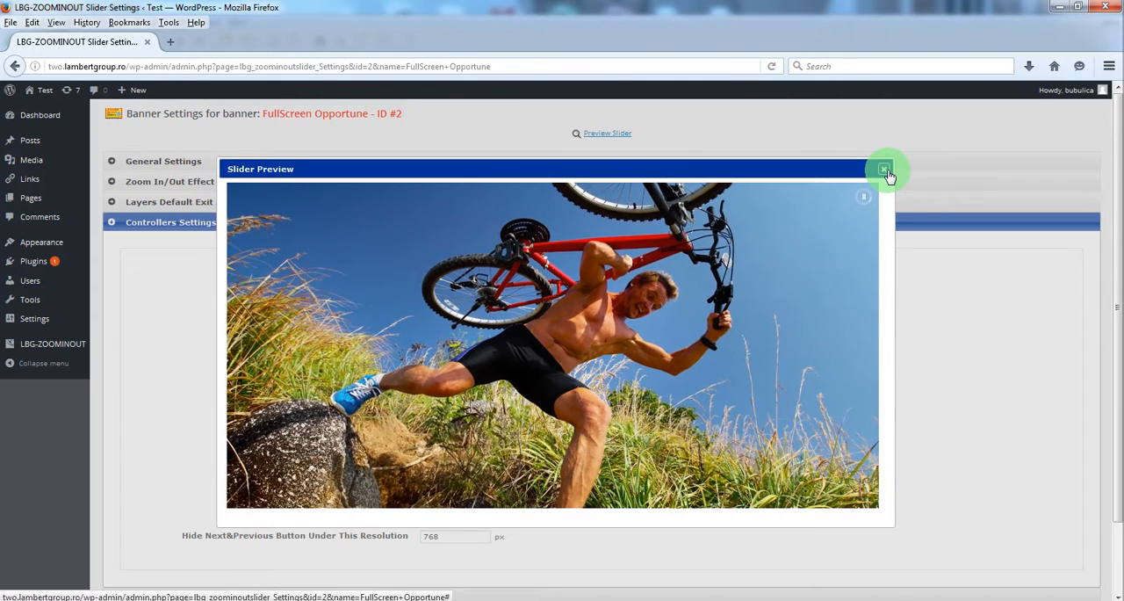
click(886, 169)
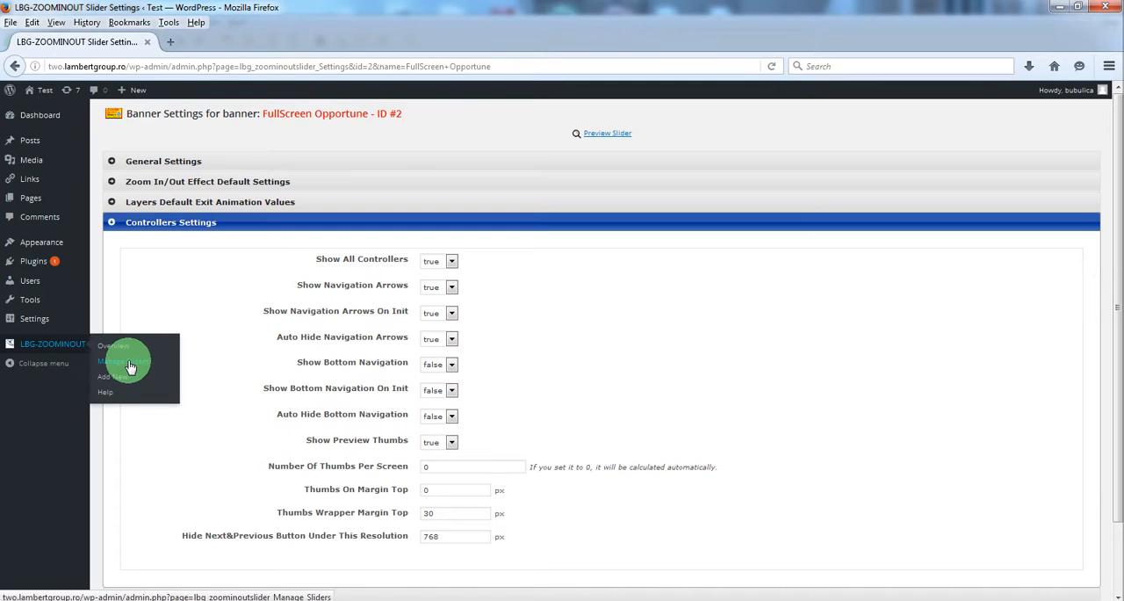
Copy the FullScreen Opportune page shortcode from Manage Sliders and go to All Pages
click(126, 362)
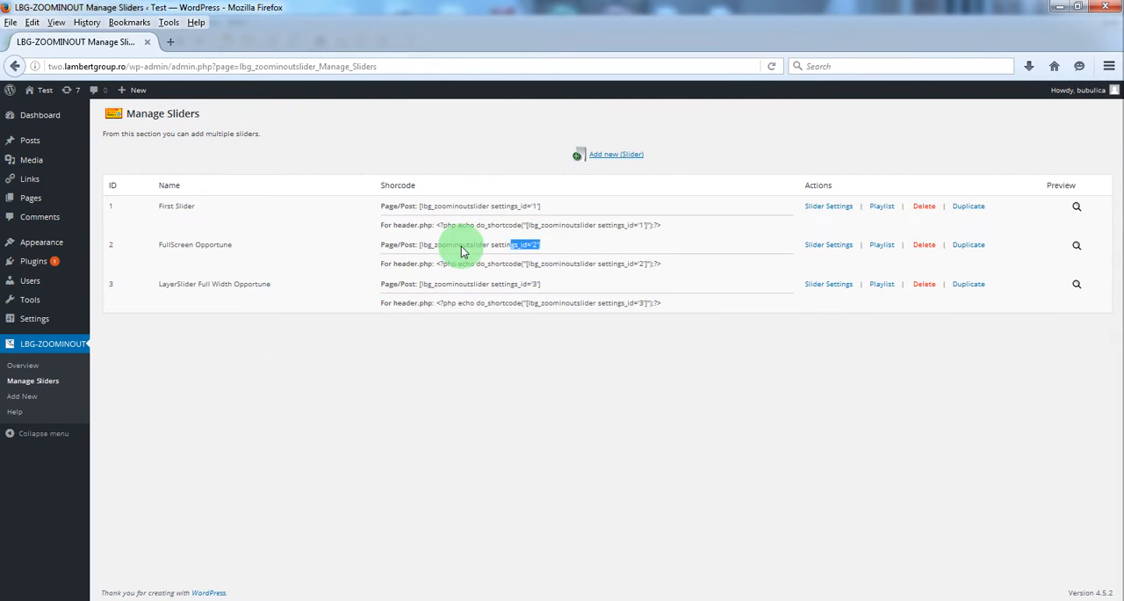
right_click(478, 244)
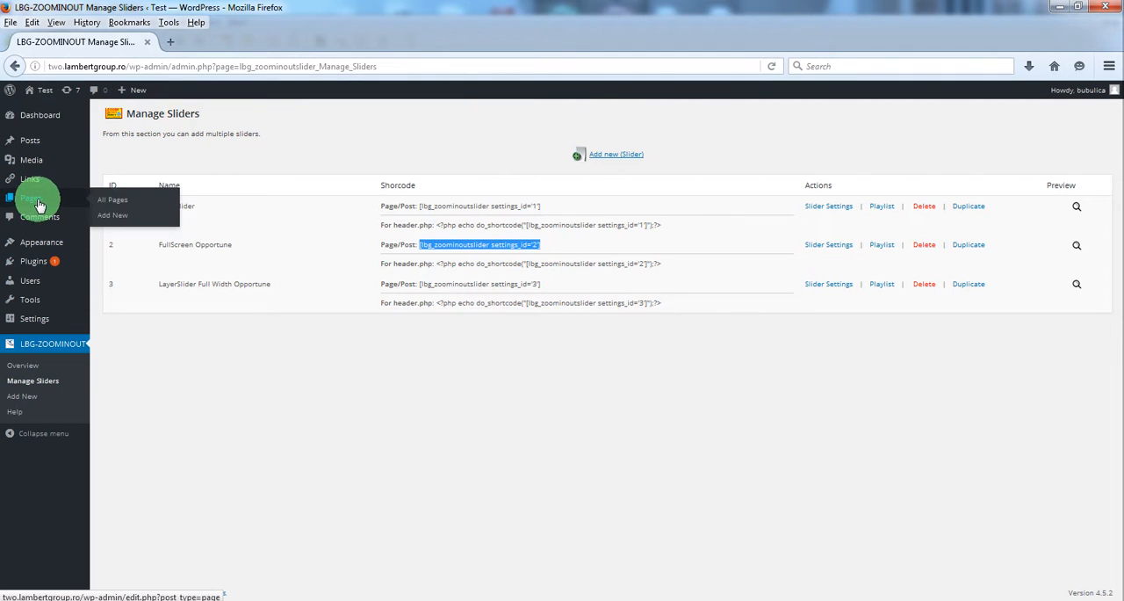
click(113, 200)
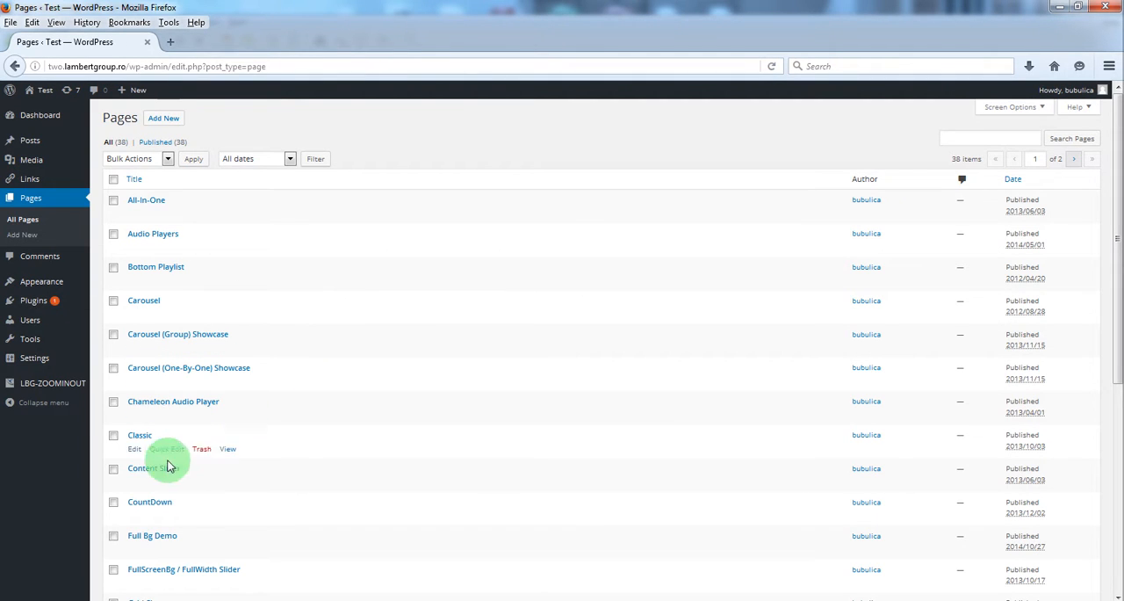
mouse_move(133, 555)
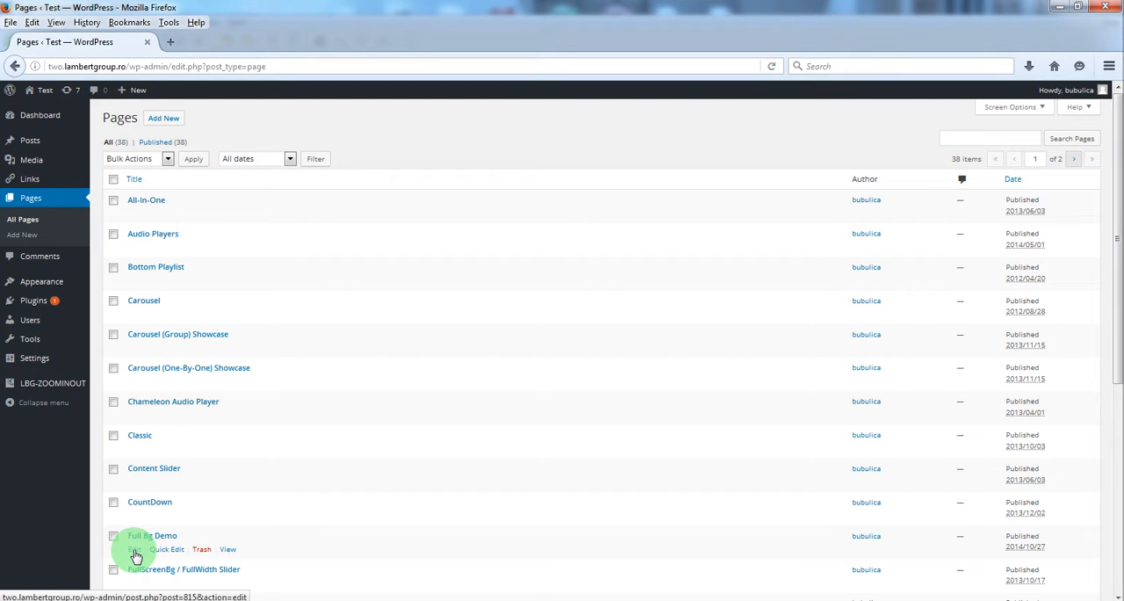
Edit Full Bg Demo and paste the slider shortcode into its background shortcode field
click(135, 548)
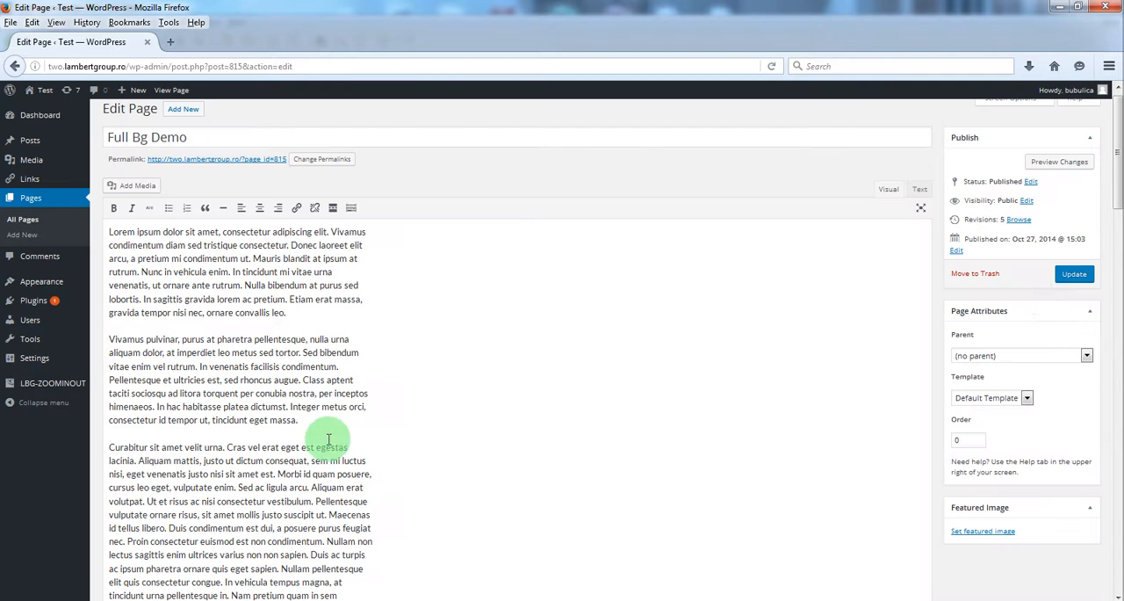
scroll(down, 3)
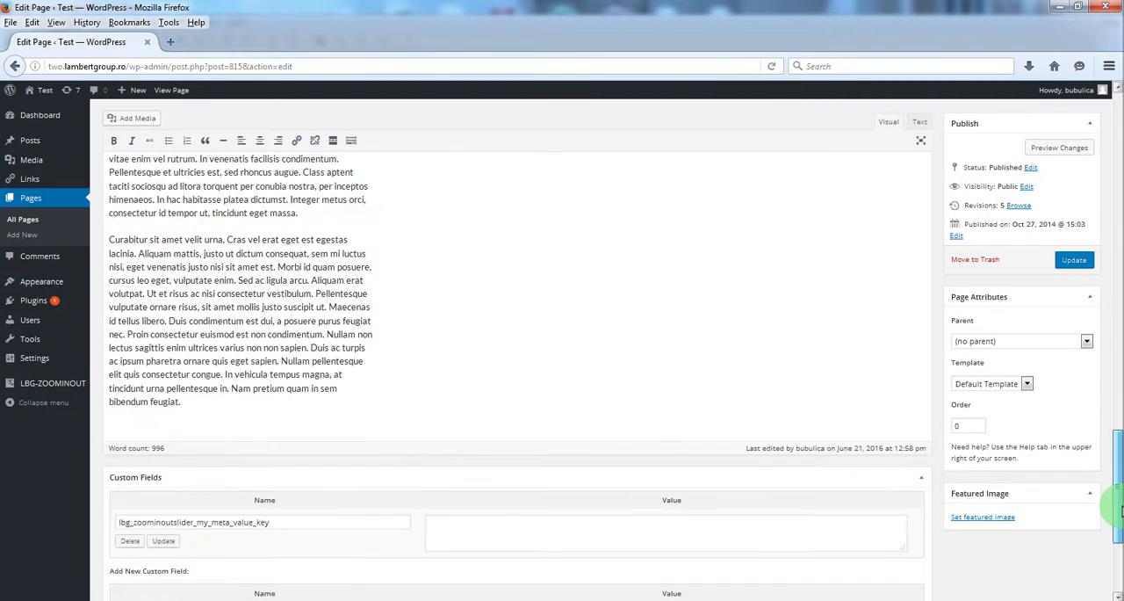
scroll(down, 3)
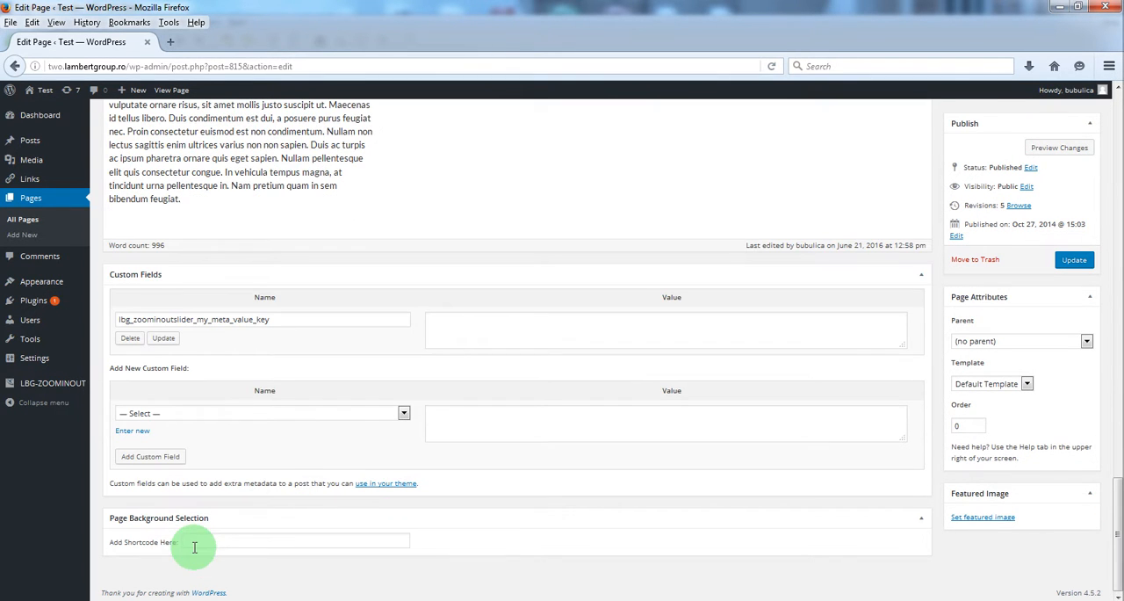
right_click(295, 541)
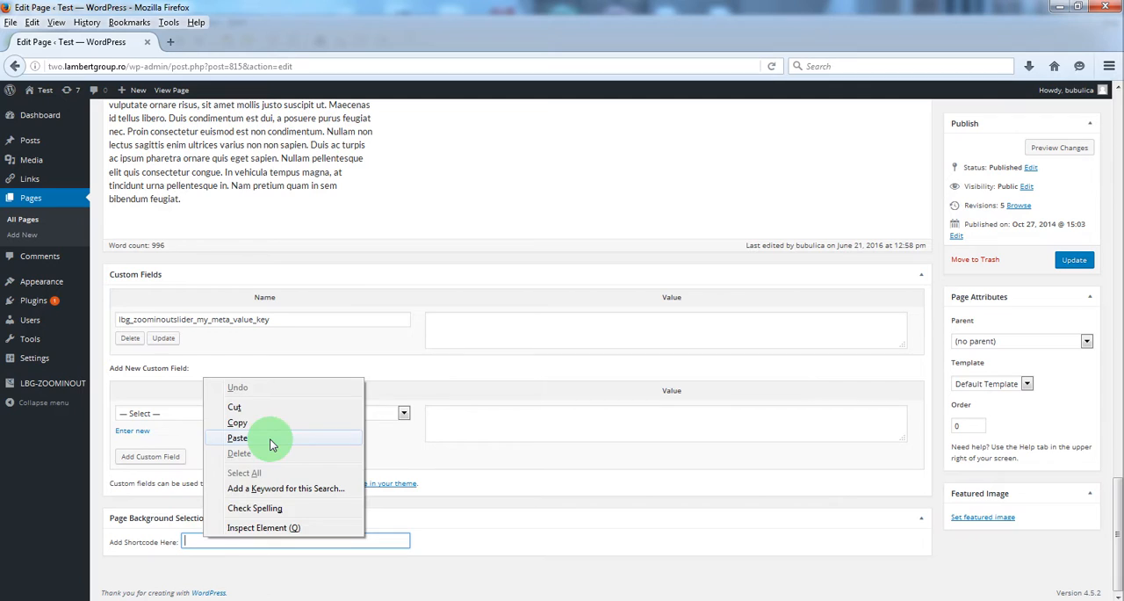
click(238, 437)
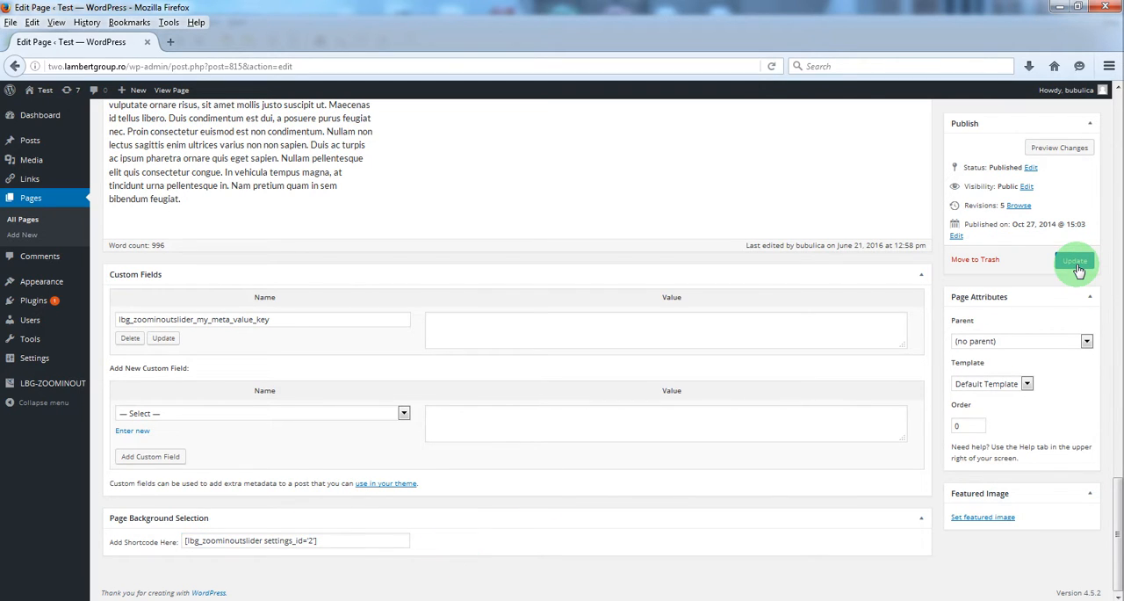
Update the page and view it on the live site in a new tab
click(1075, 260)
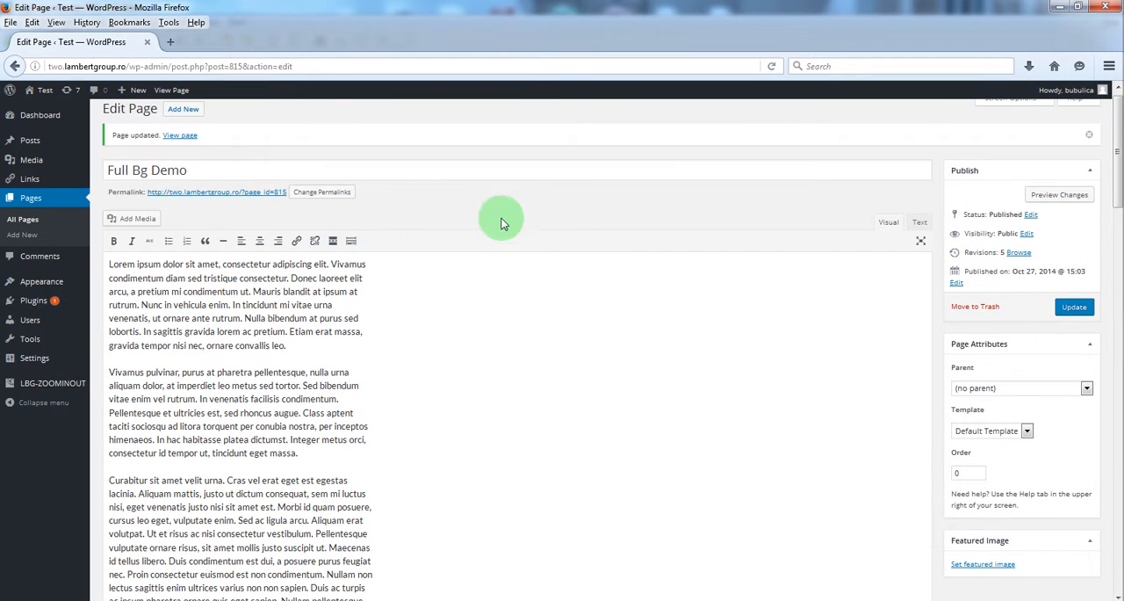
right_click(180, 133)
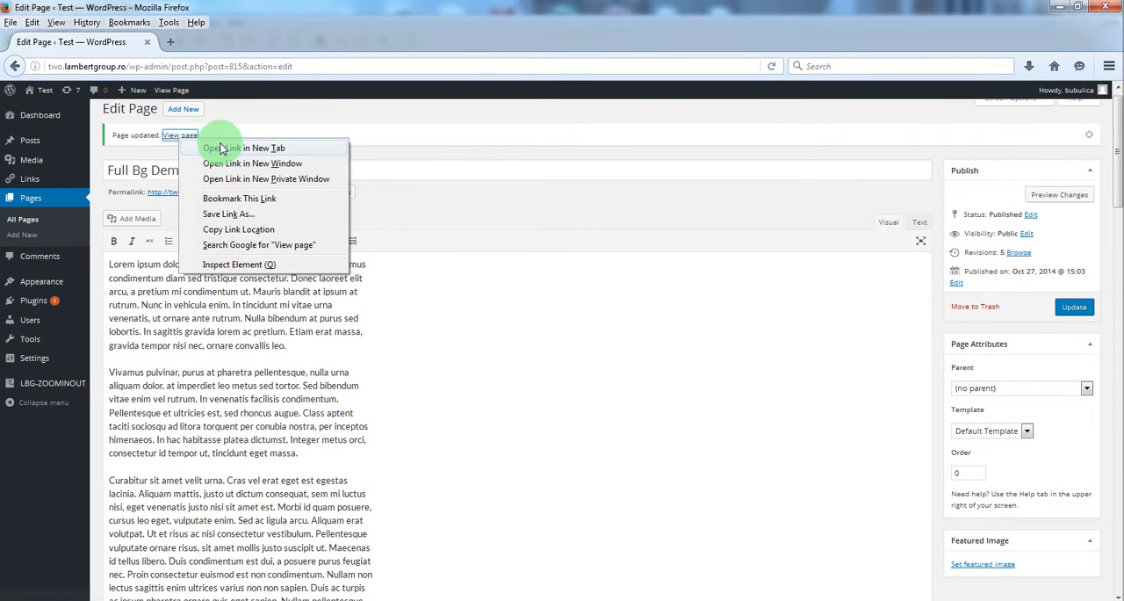
click(243, 147)
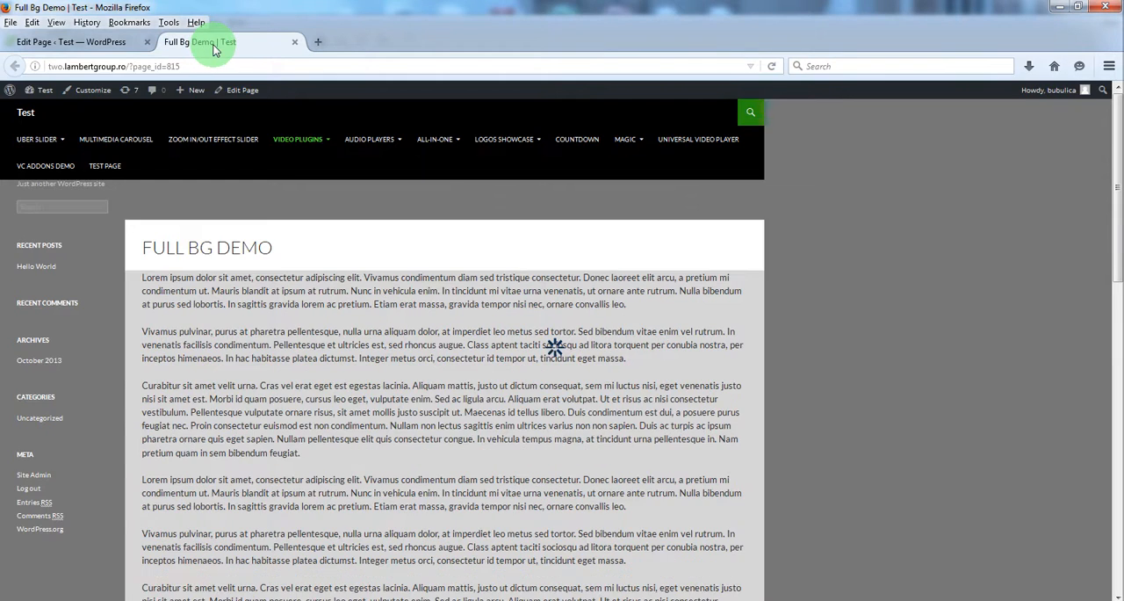